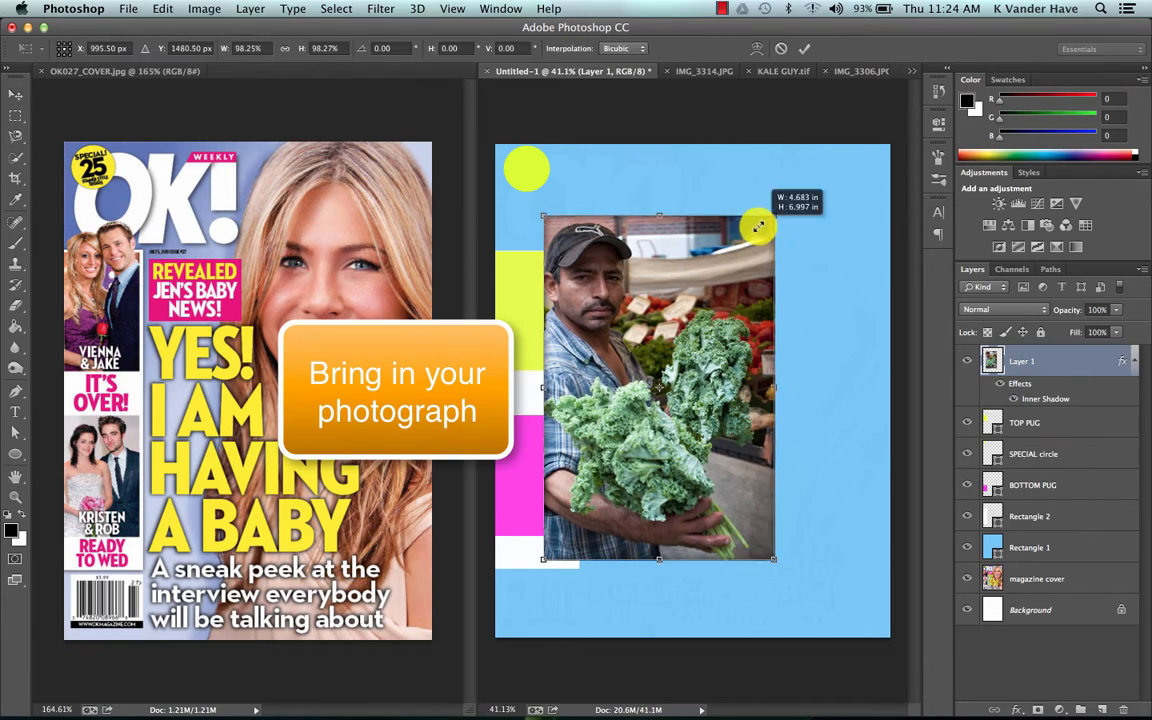
- Scale the kale vendor photo proportionally and stretch it to fill the page
left_click_drag(760, 225, 838, 138)
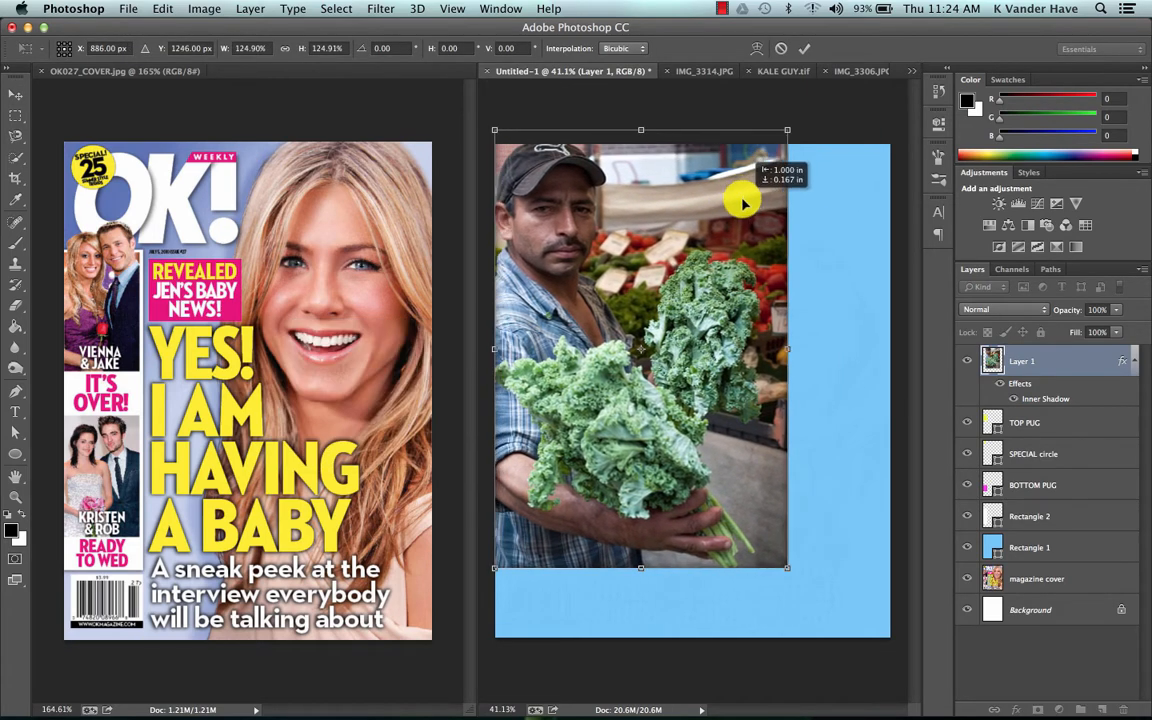
left_click_drag(743, 203, 790, 587)
type("main story")
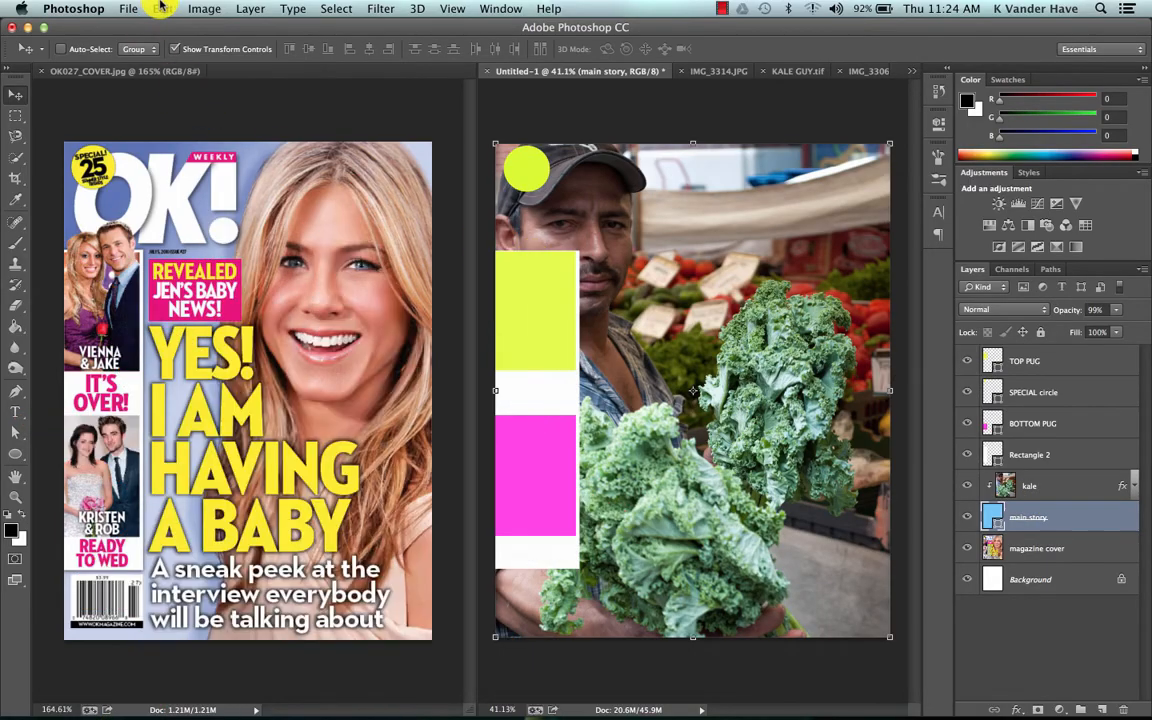
- Select the kale layer and flip the photo horizontally
left_click(162, 8)
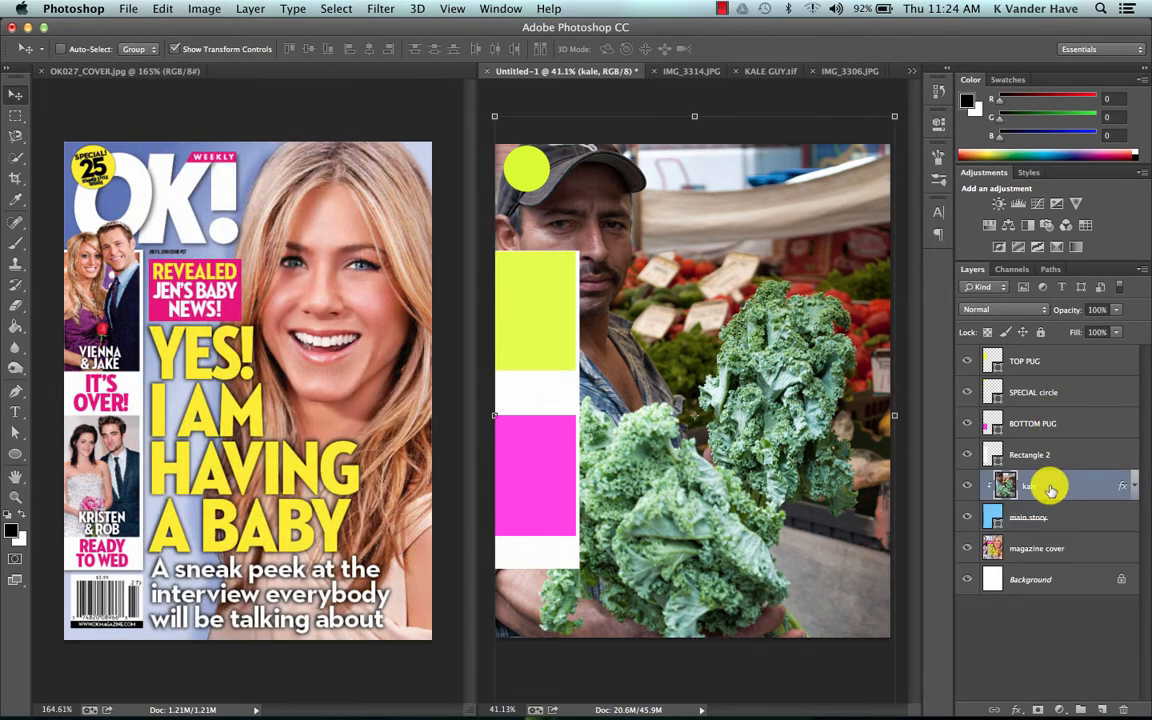
left_click(162, 8)
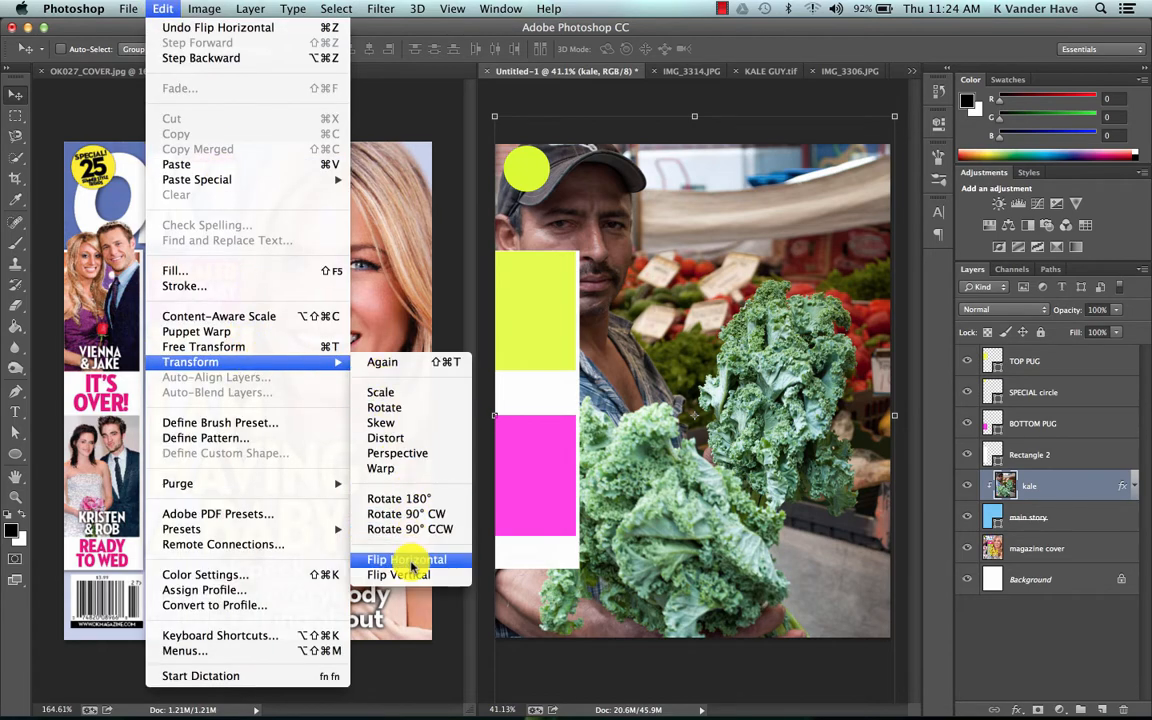
left_click(406, 559)
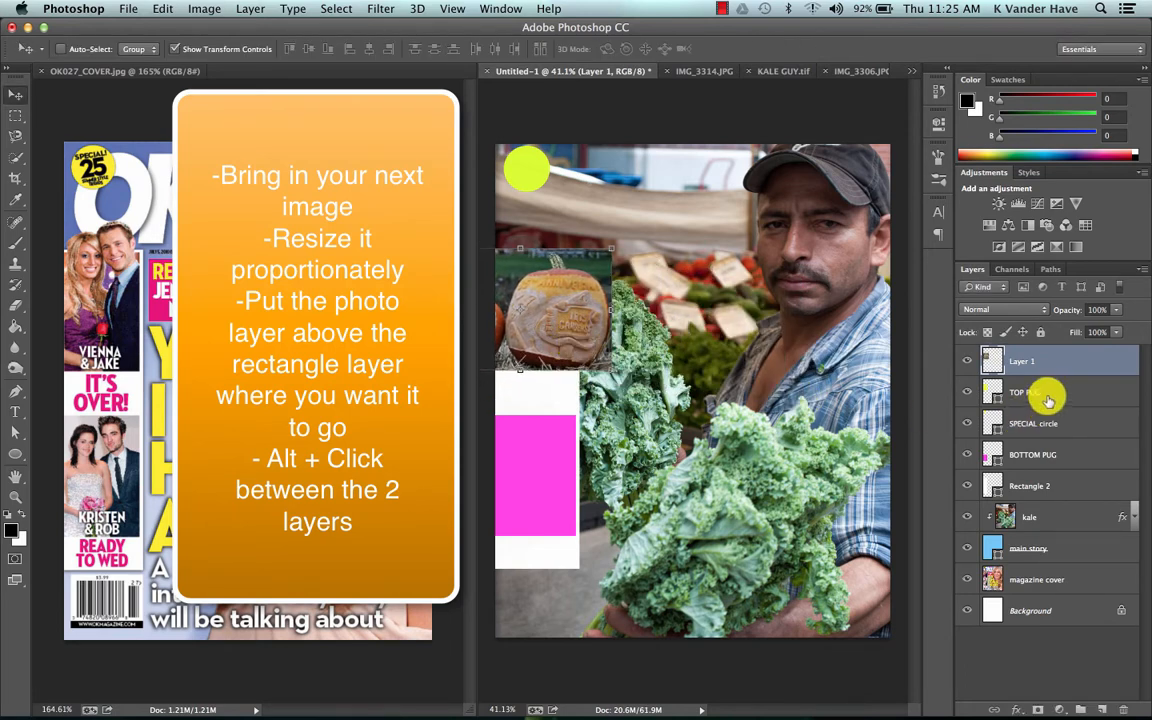
- Rename the new photo layer to 'pumpkin'
double_click(1021, 361)
type("pumpkin")
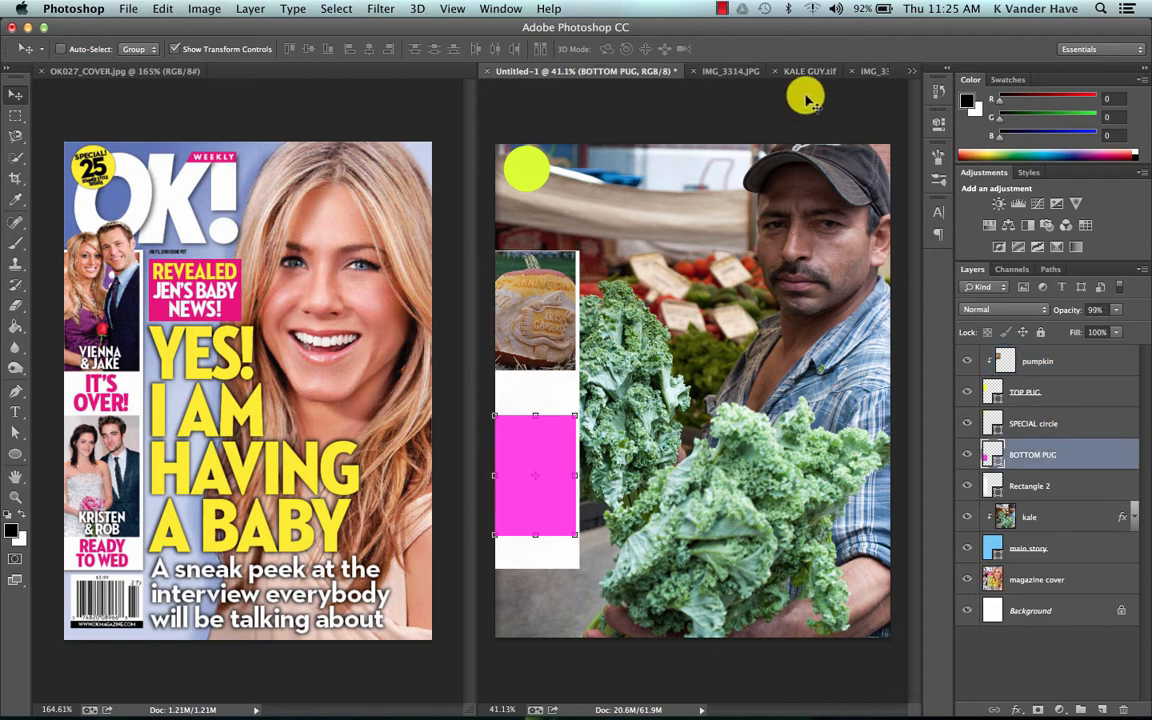
- Bring in the coffee cup photo, shrink it to the pink rectangle, and select Background
left_click(785, 71)
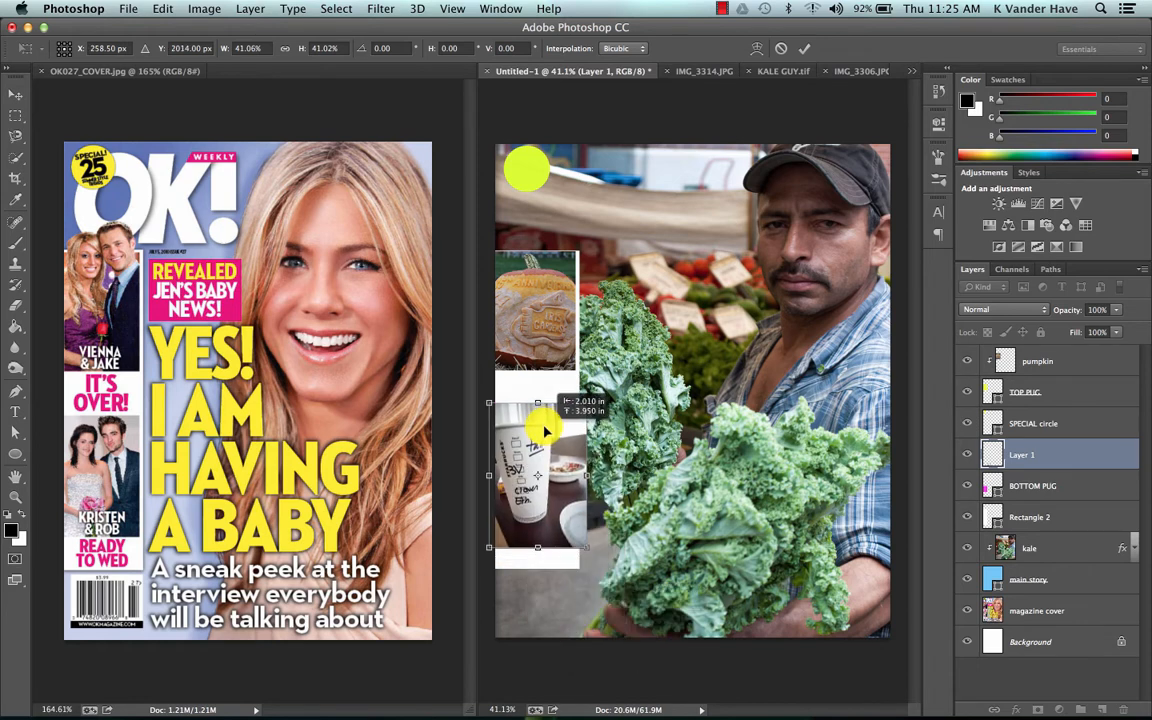
left_click_drag(540, 430, 550, 448)
type("coffee")
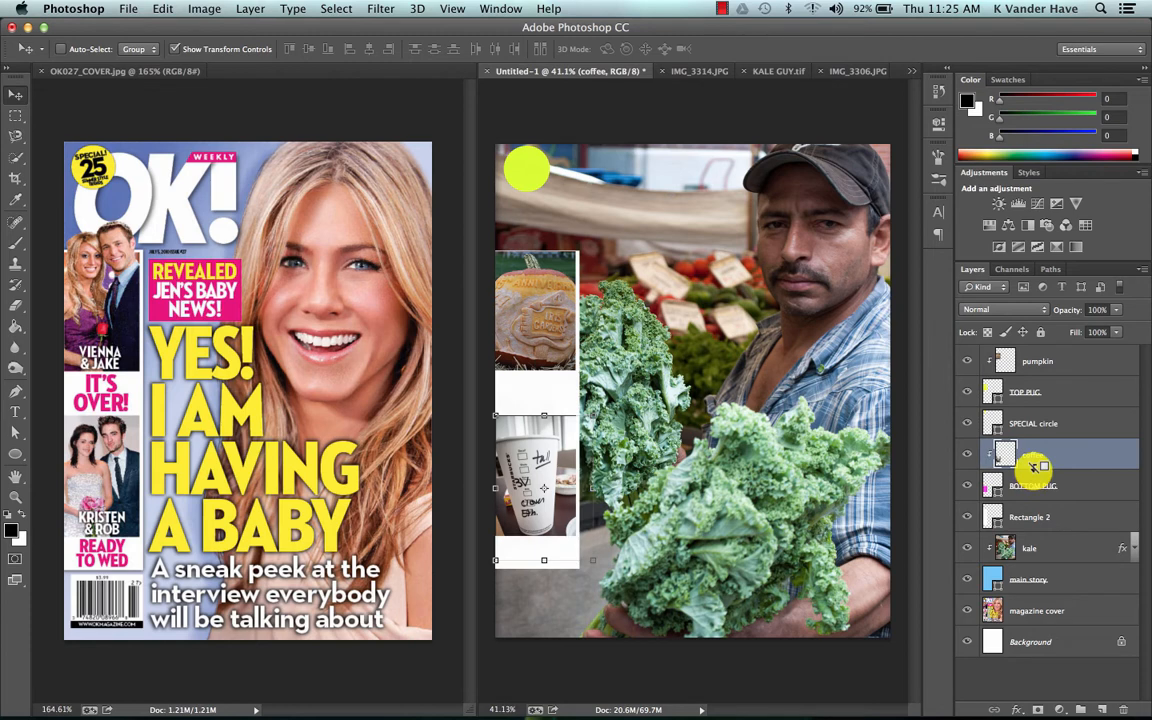
mouse_move(1035, 476)
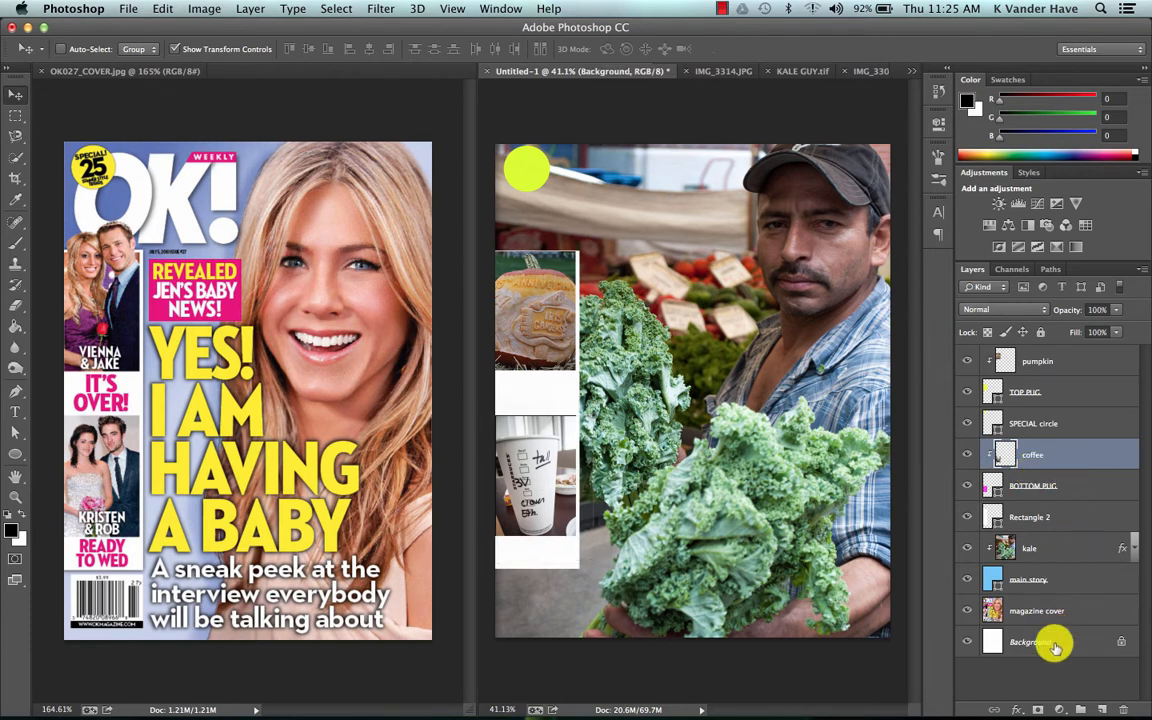
left_click(1037, 641)
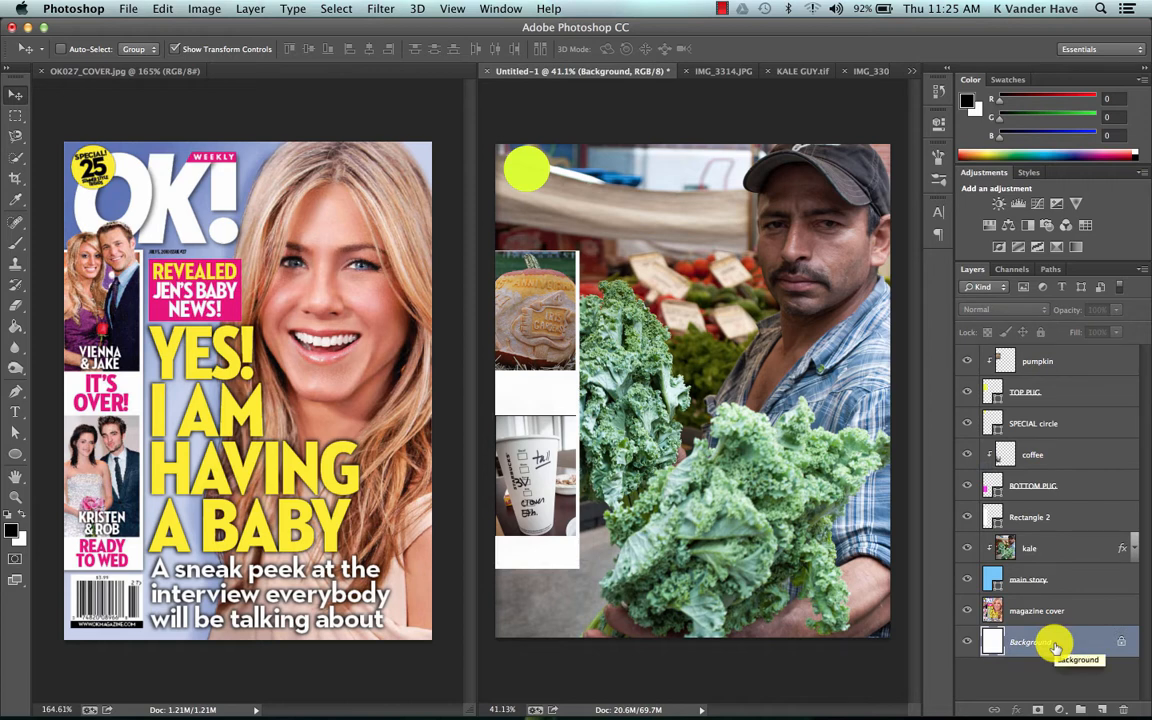